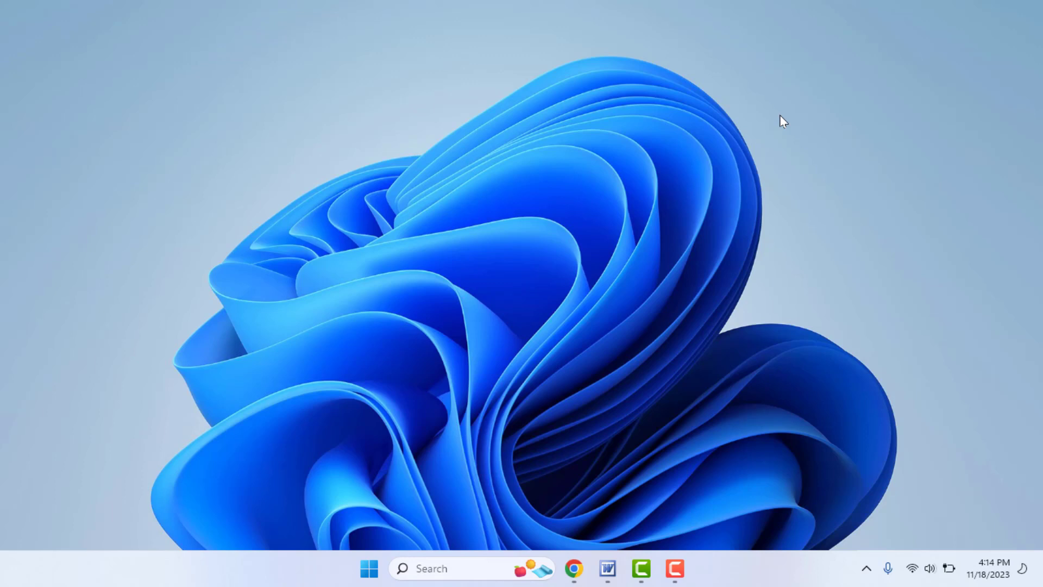
# Launch the Settings app from Start, landing on the System page.
pyautogui.click(691, 568)
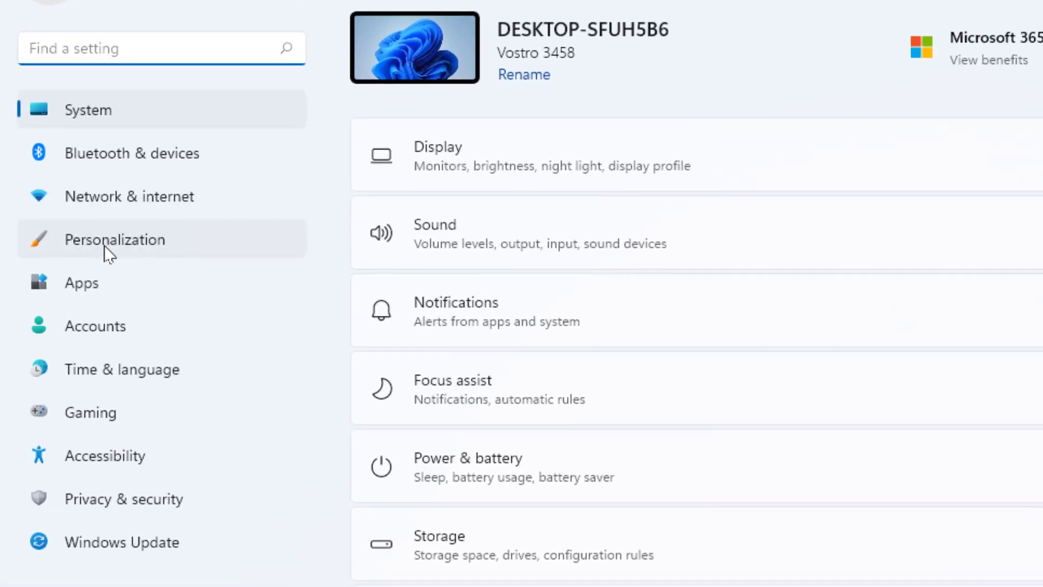
# Go to Personalization > Taskbar, where Task view, Widgets and Chat are off.
pyautogui.click(114, 239)
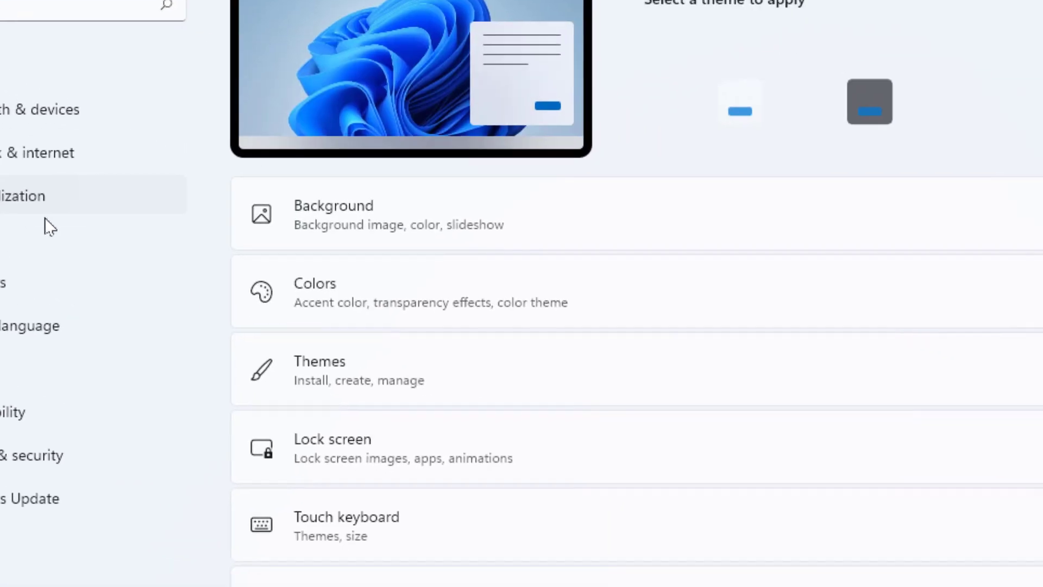
pyautogui.scroll(-3)
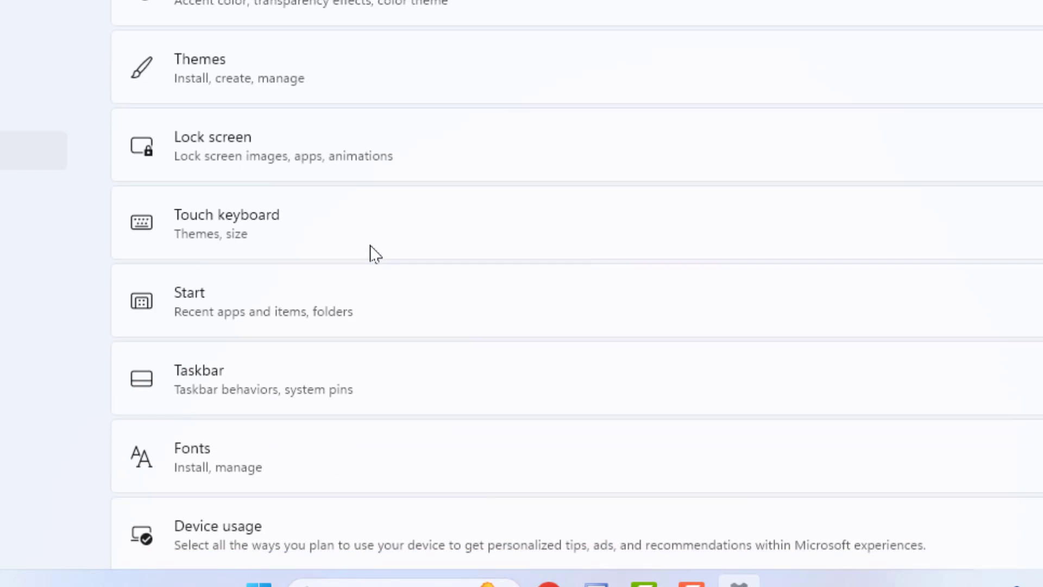
pyautogui.moveTo(300, 370)
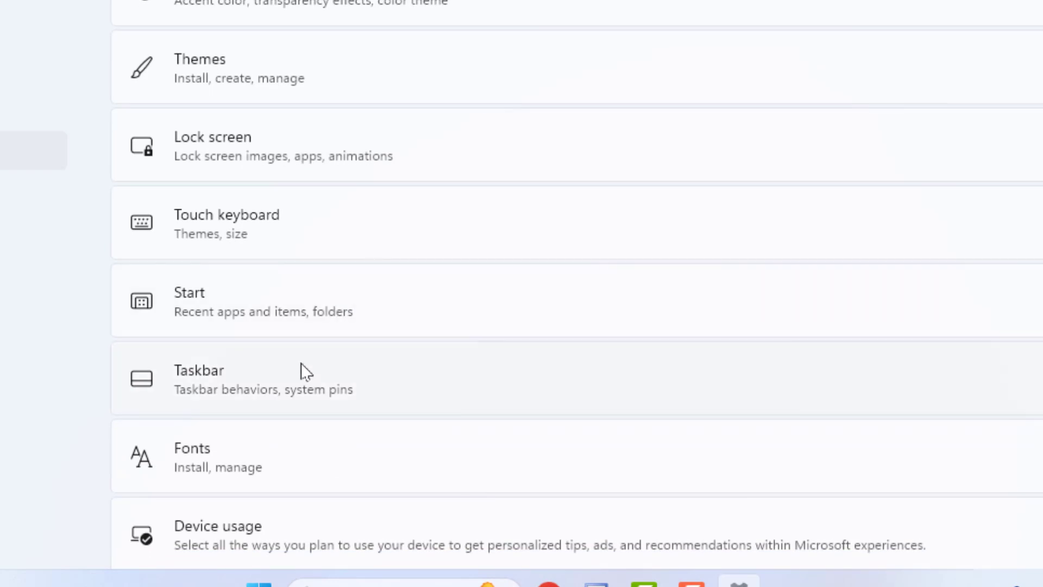
pyautogui.click(198, 379)
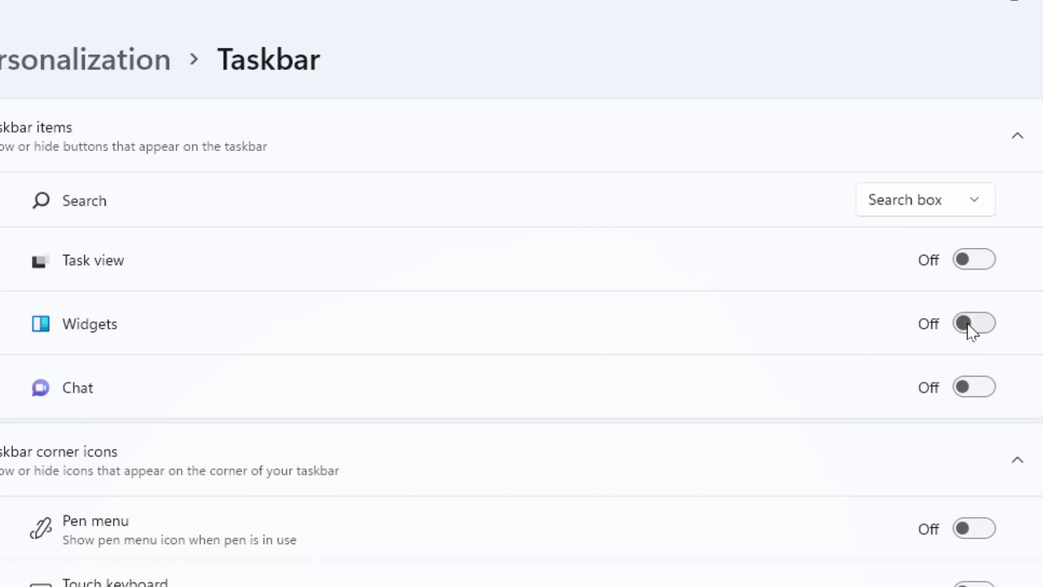
# Switch the Widgets taskbar item On so the 33°C Sunny weather shows on the taskbar.
pyautogui.click(973, 323)
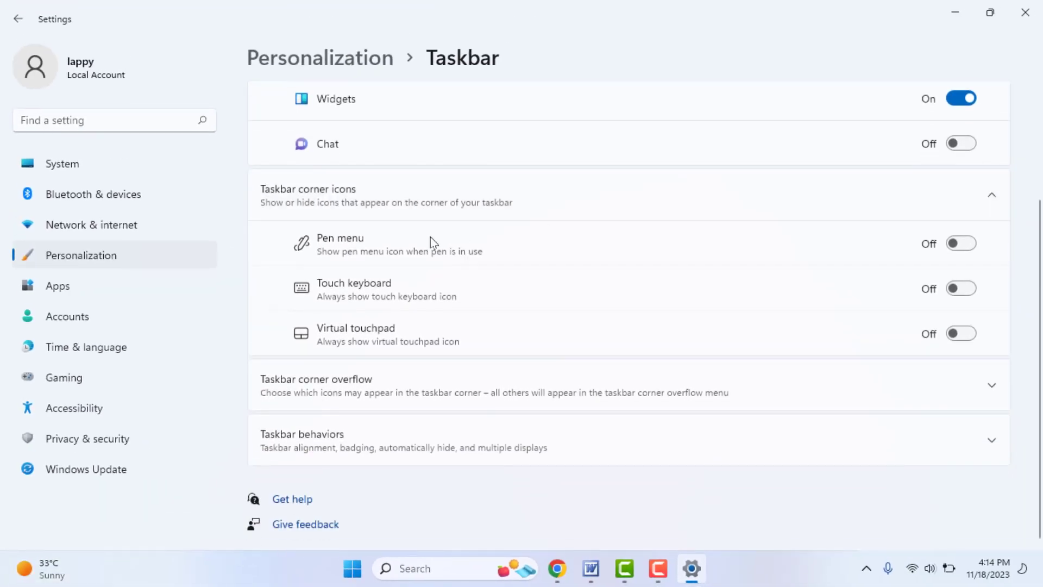
pyautogui.moveTo(389, 335)
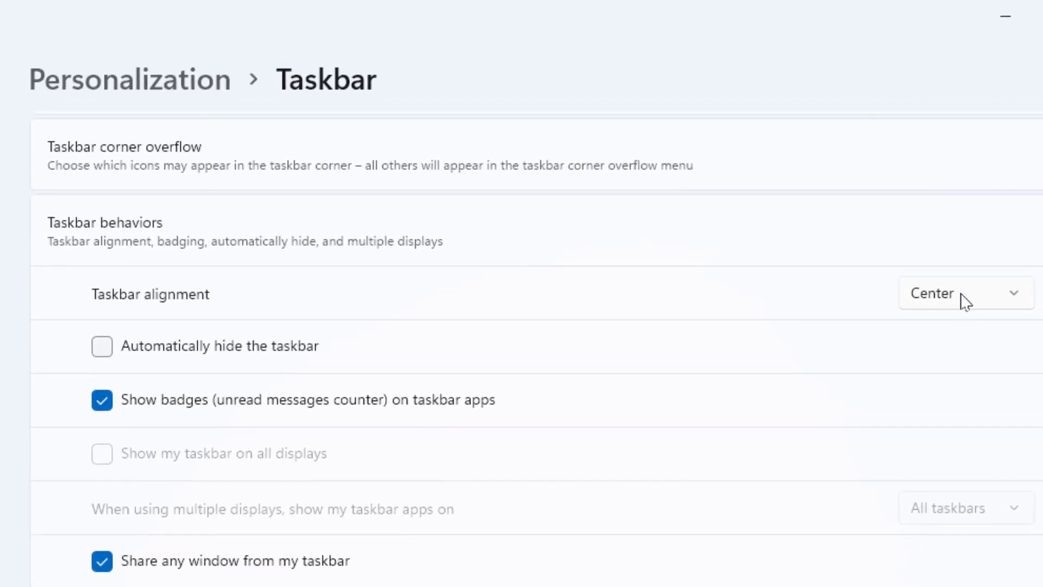
# Check the Taskbar alignment choices, keep Center, and close Settings.
pyautogui.click(965, 292)
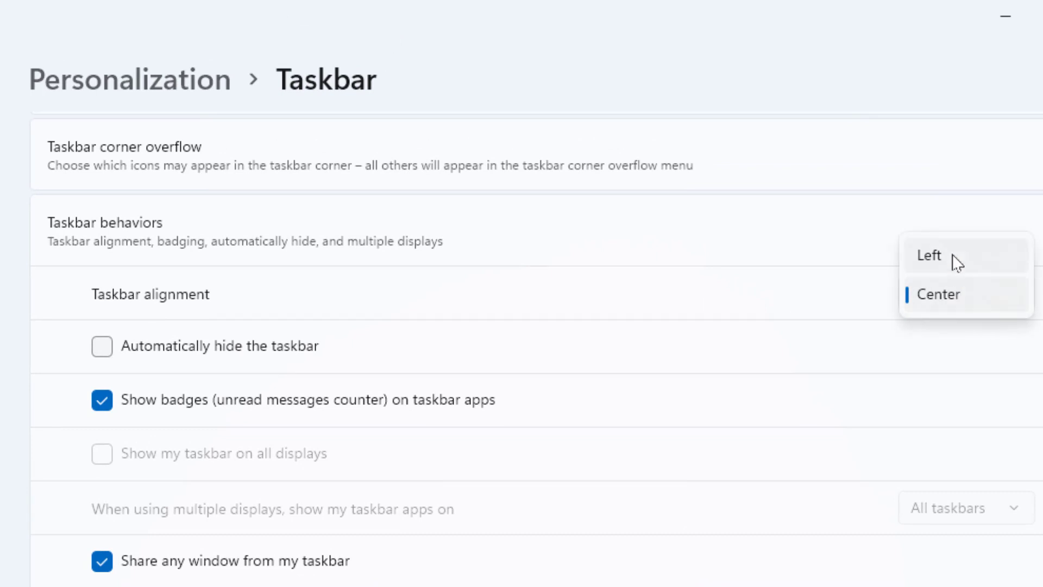
pyautogui.click(930, 254)
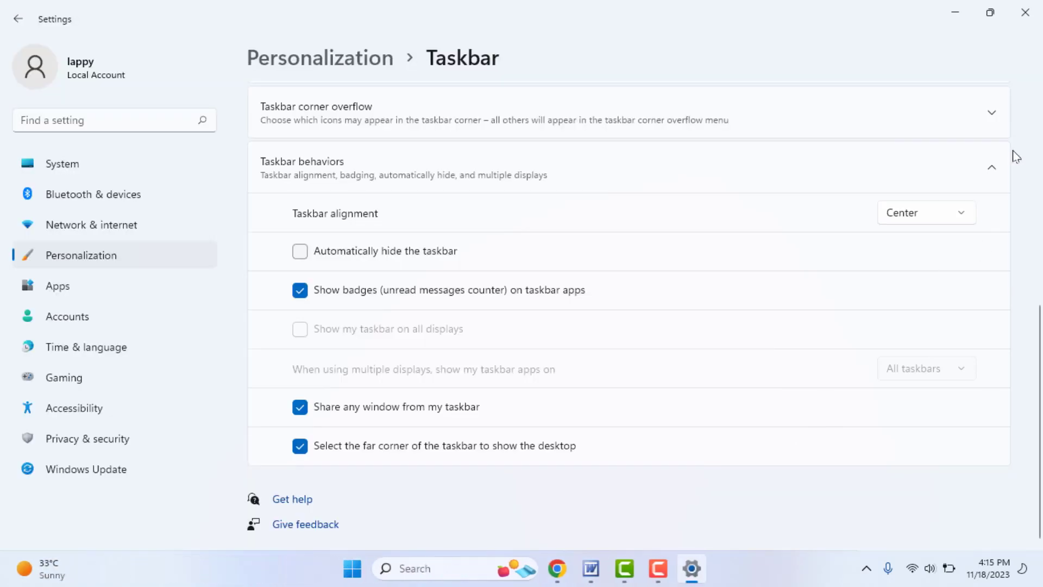
pyautogui.moveTo(1027, 12)
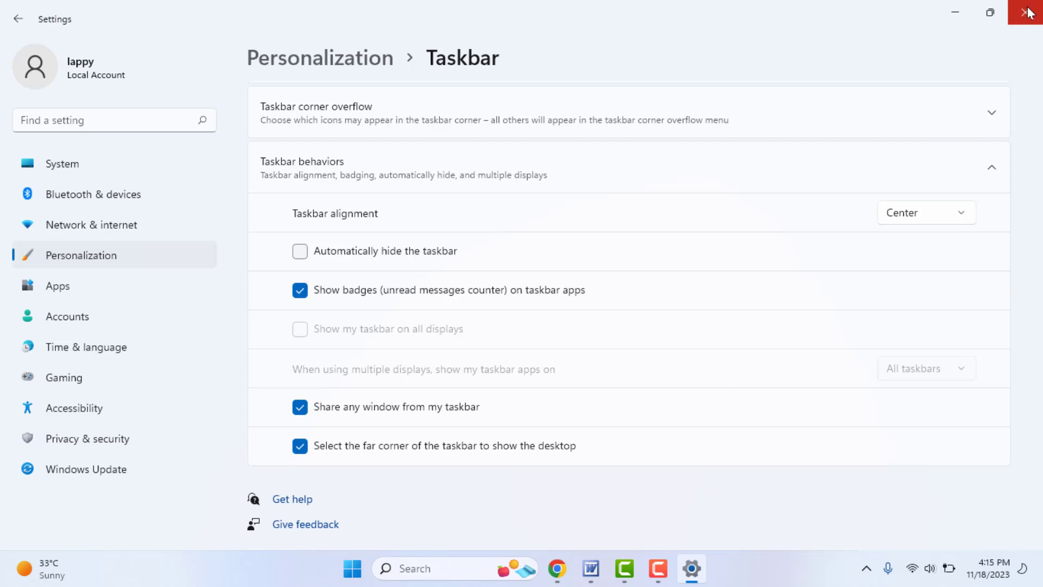
pyautogui.click(1028, 12)
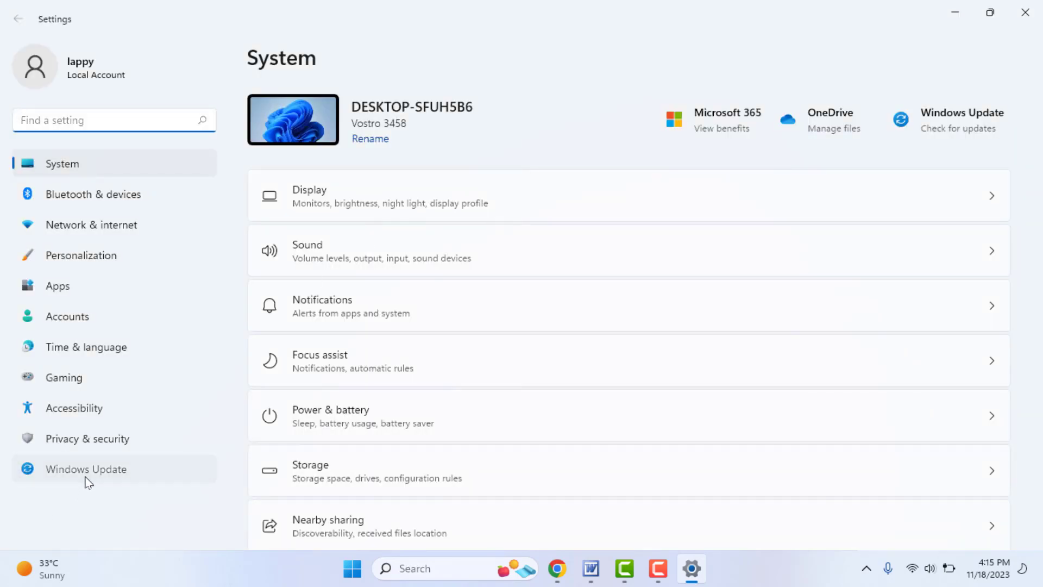
# Show the Windows Update page, which reports the device is up to date.
pyautogui.click(86, 468)
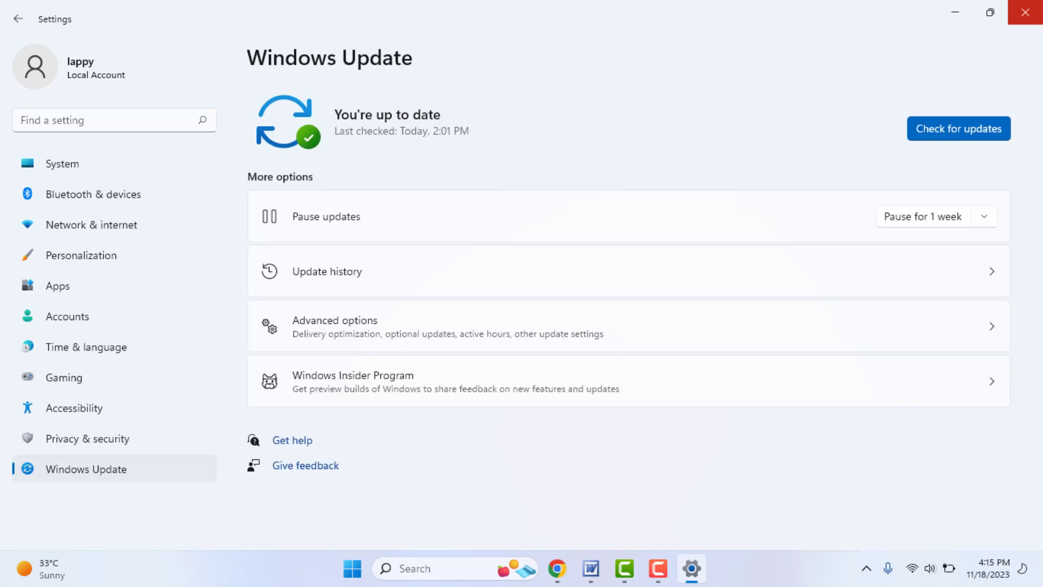
pyautogui.moveTo(1026, 12)
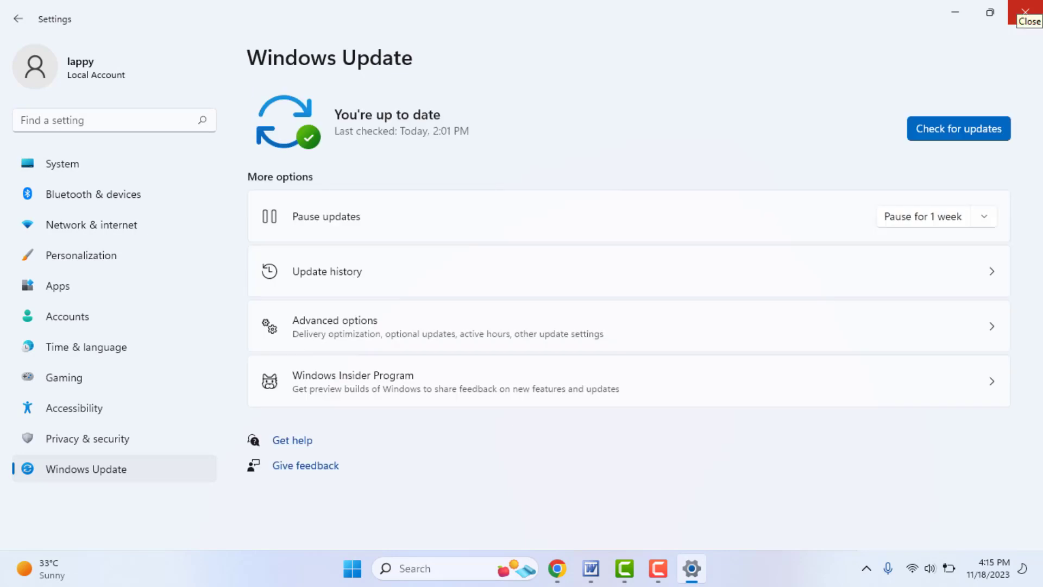